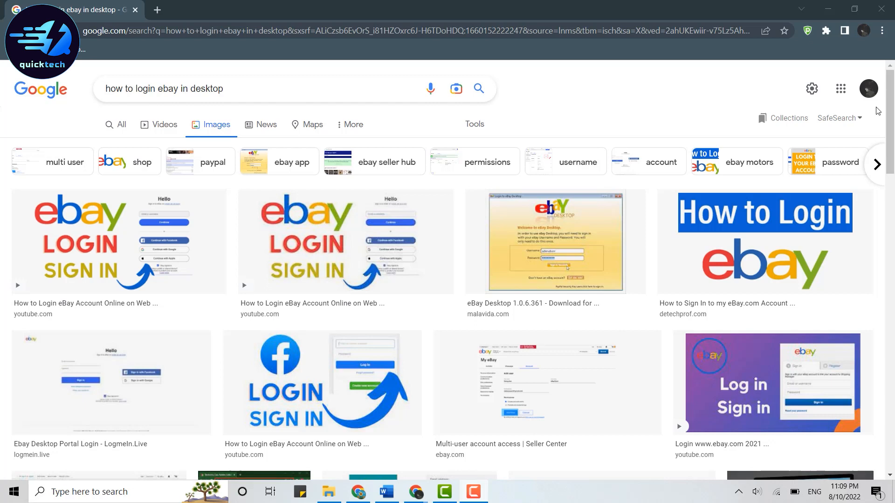
- Open a new blank tab beside the image search results
{"action": "left_click", "coordinate": [157, 9]}
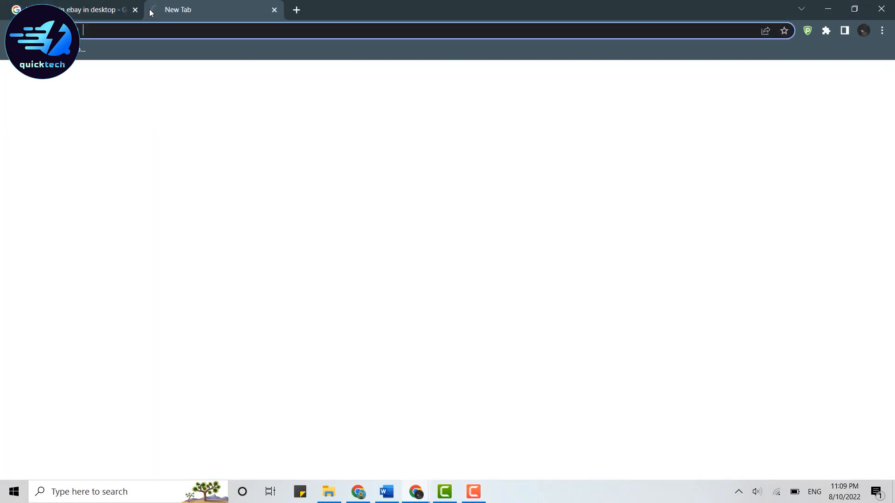
- Load ebay.com in the new tab and go to its sign-in page
{"action": "type", "text": "ebay.com"}
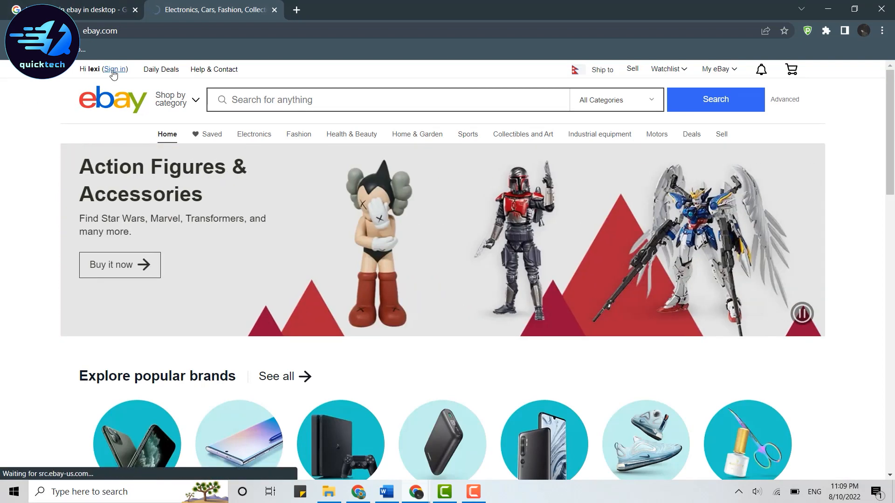
{"action": "left_click", "coordinate": [114, 69]}
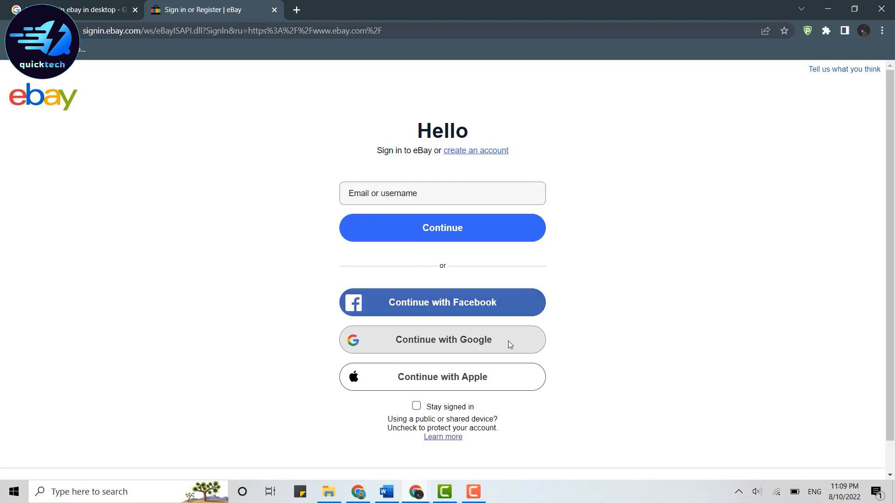
{"action": "mouse_move", "coordinate": [506, 387]}
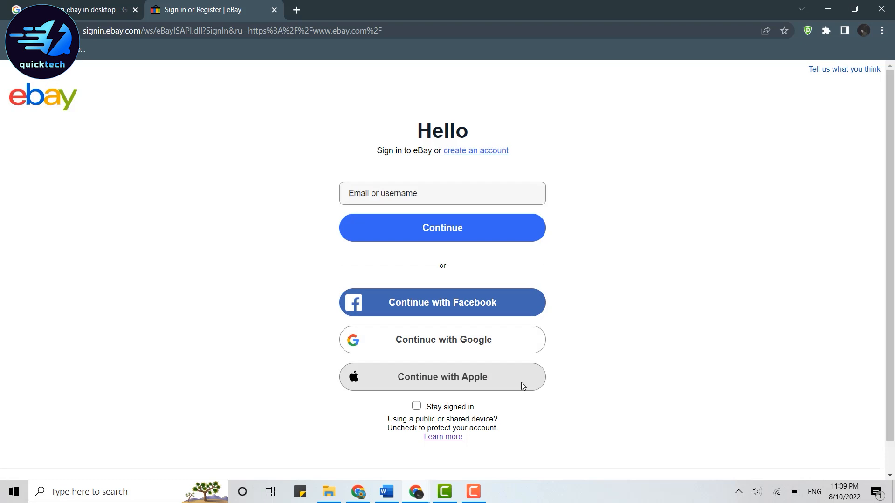
{"action": "mouse_move", "coordinate": [675, 385]}
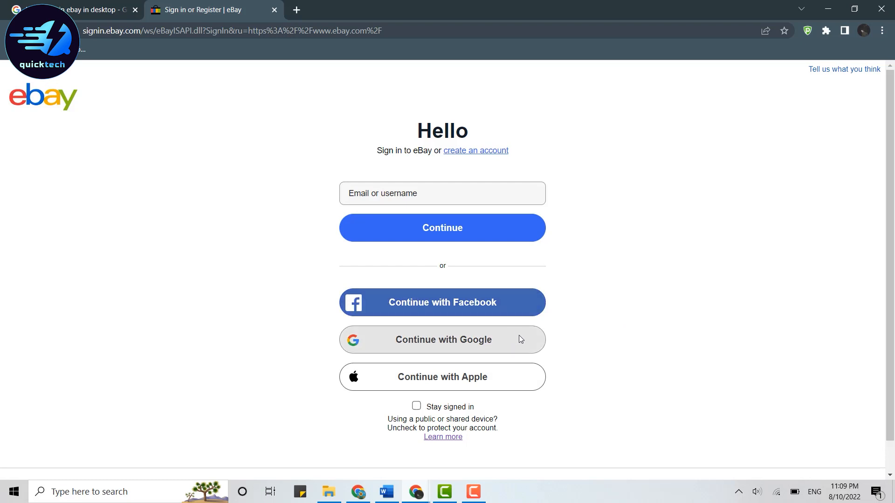
- Activate the Email or username field on the sign-in page
{"action": "left_click", "coordinate": [442, 192]}
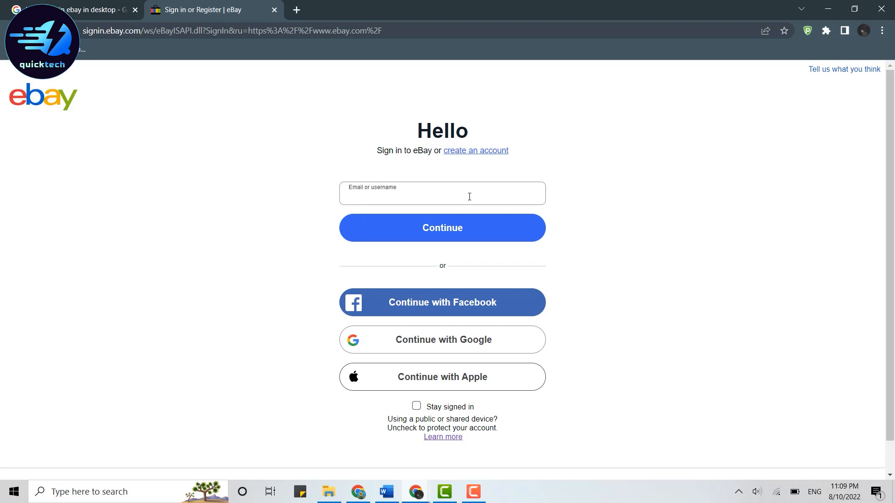
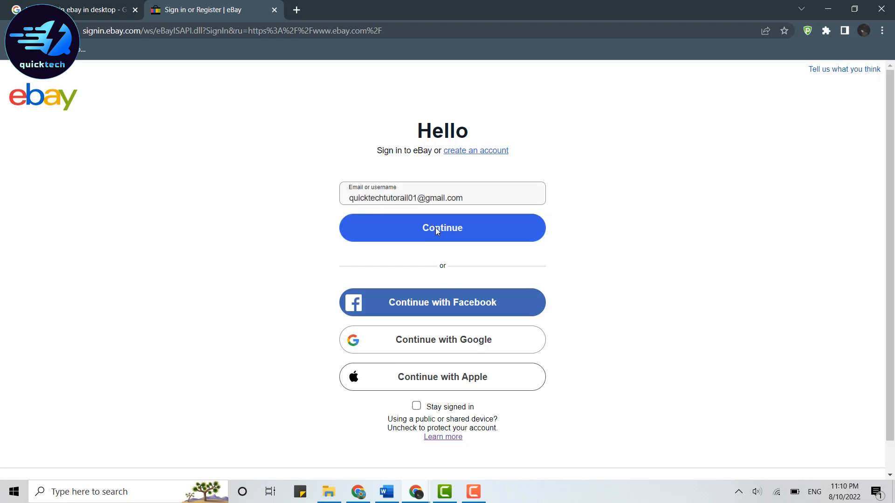
{"action": "left_click", "coordinate": [442, 228]}
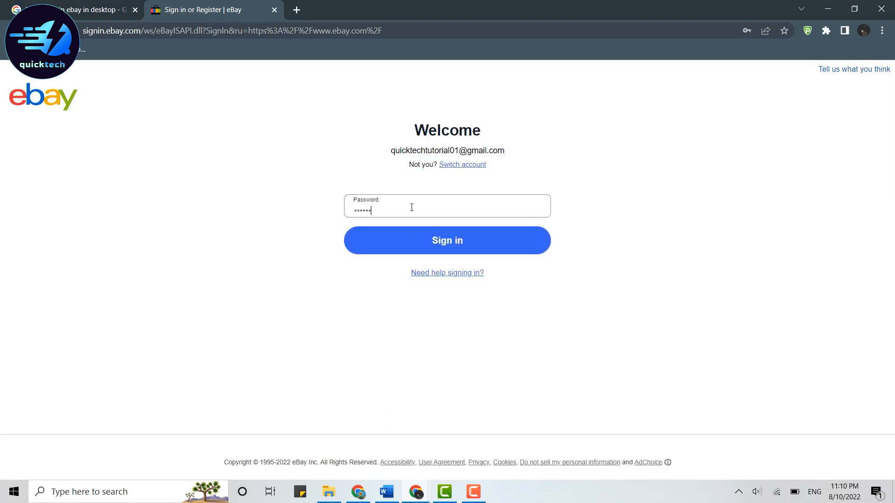
{"action": "left_click", "coordinate": [447, 240]}
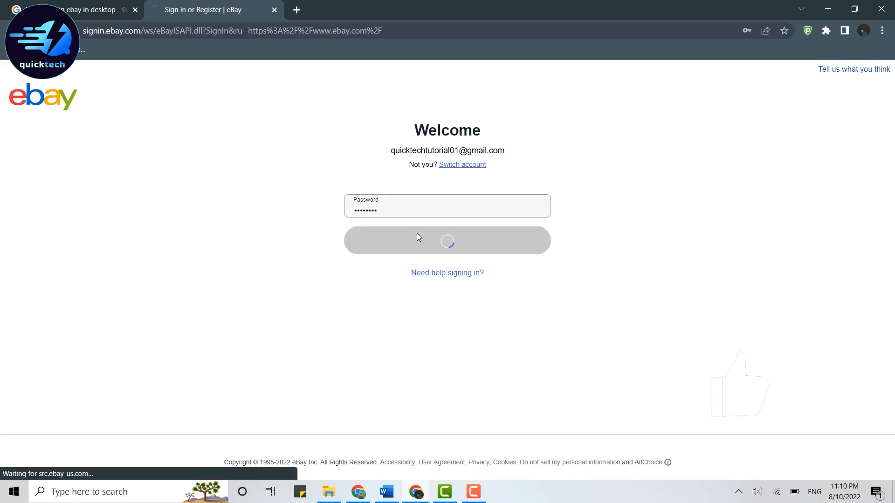
{"action": "left_click", "coordinate": [447, 240]}
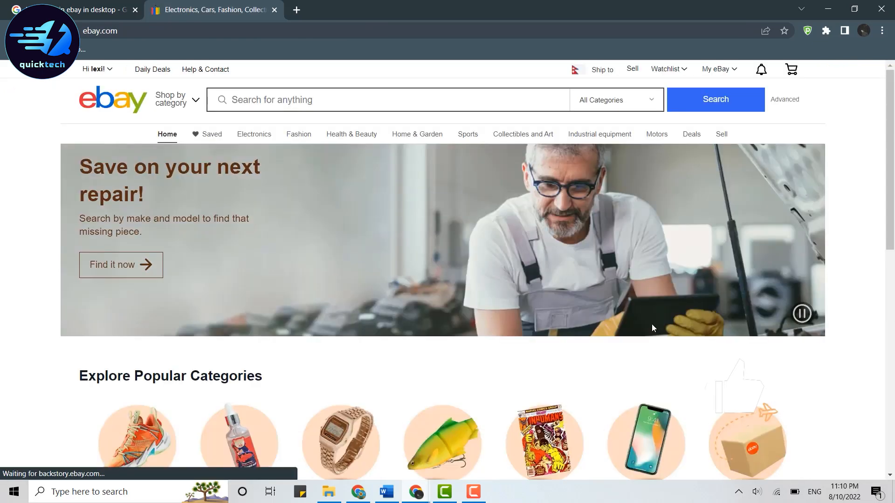
- Open the 'Hi <name>' dropdown to reveal the account summary and sign-out options
{"action": "left_click", "coordinate": [96, 69]}
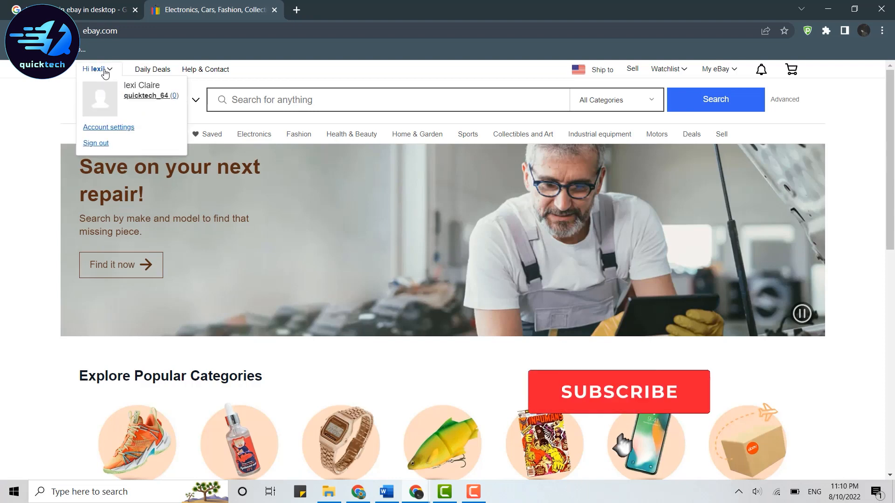
{"action": "left_click", "coordinate": [618, 391]}
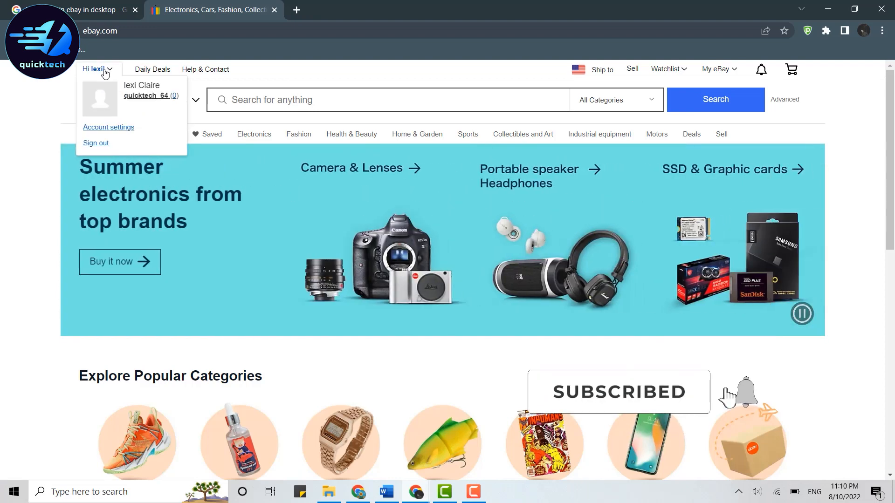